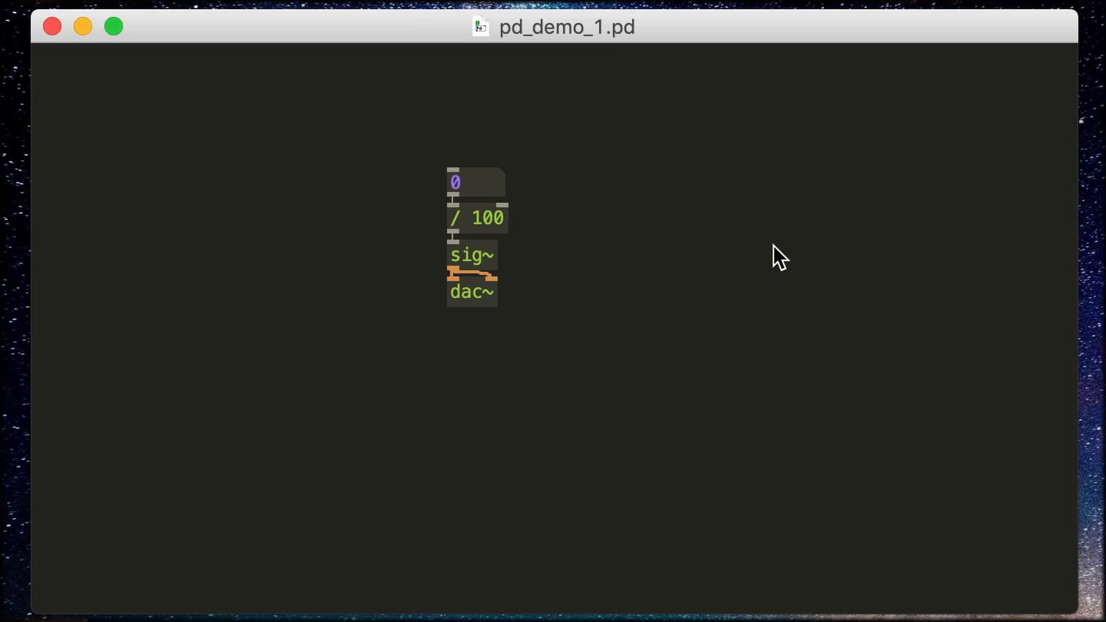
mouse_move(755, 276)
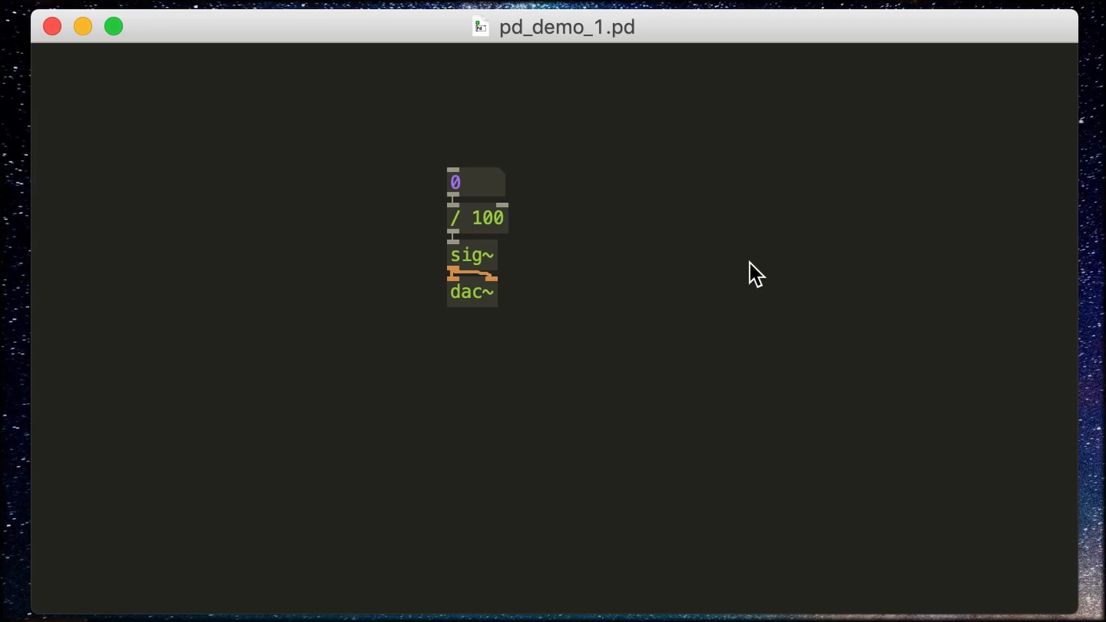
mouse_move(503, 200)
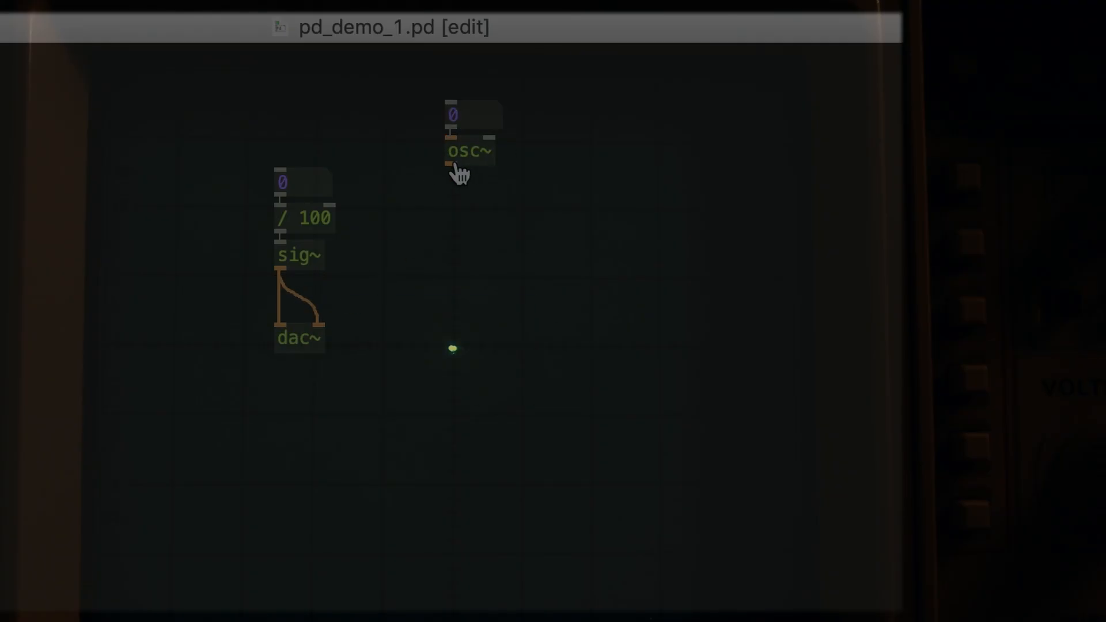
Step: Wire the osc~ outlet to the dac~ inlets in place of sig~, frequency box at 60
left_click_drag(289, 321, 451, 166)
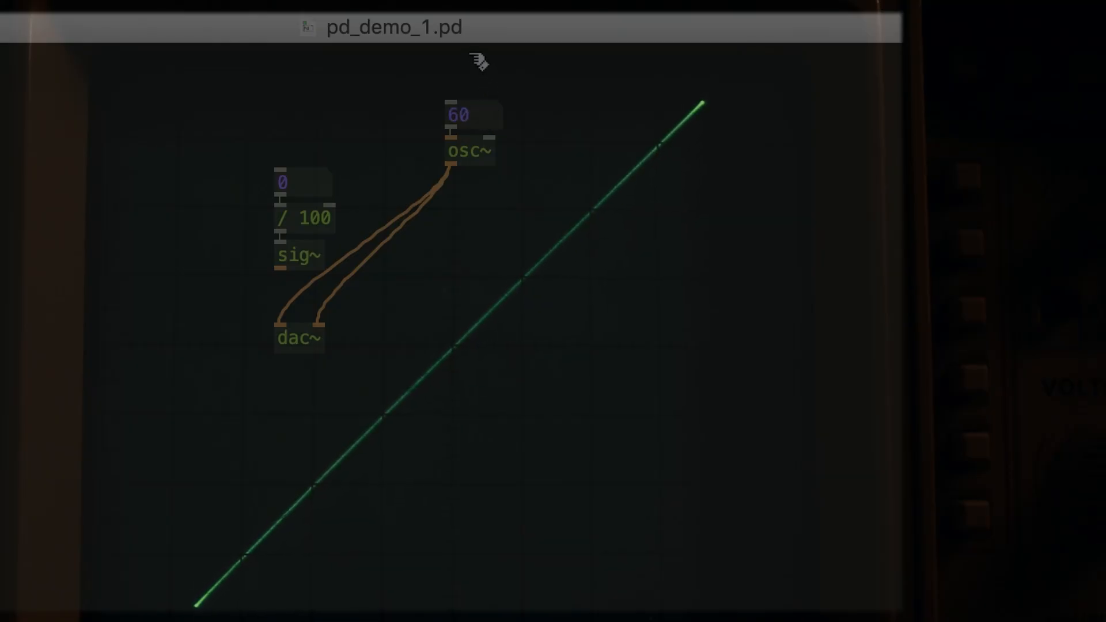
mouse_move(572, 257)
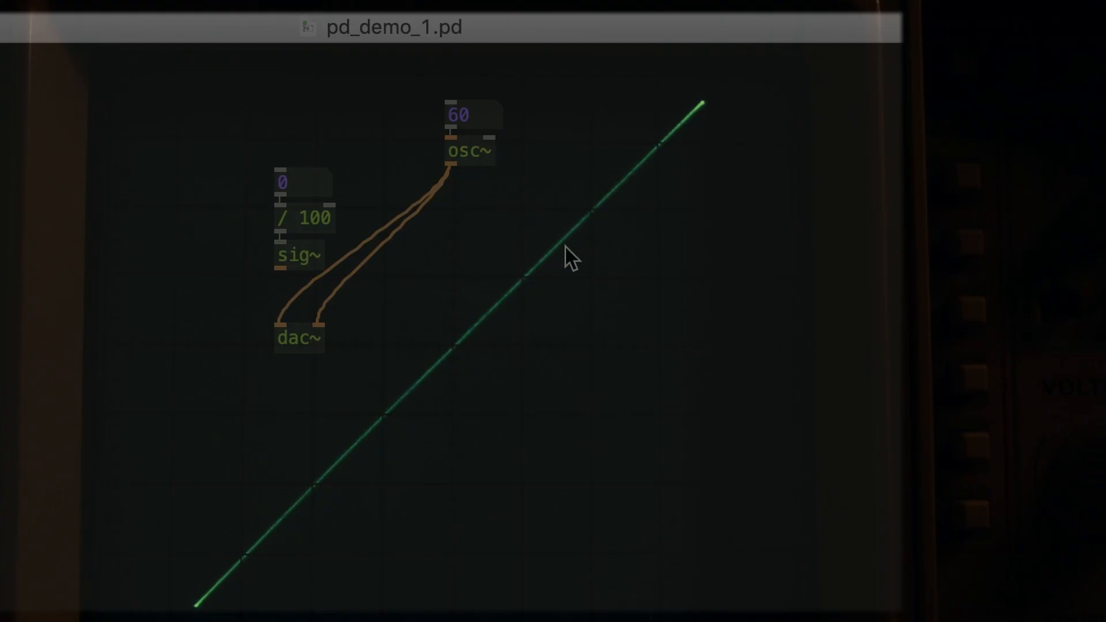